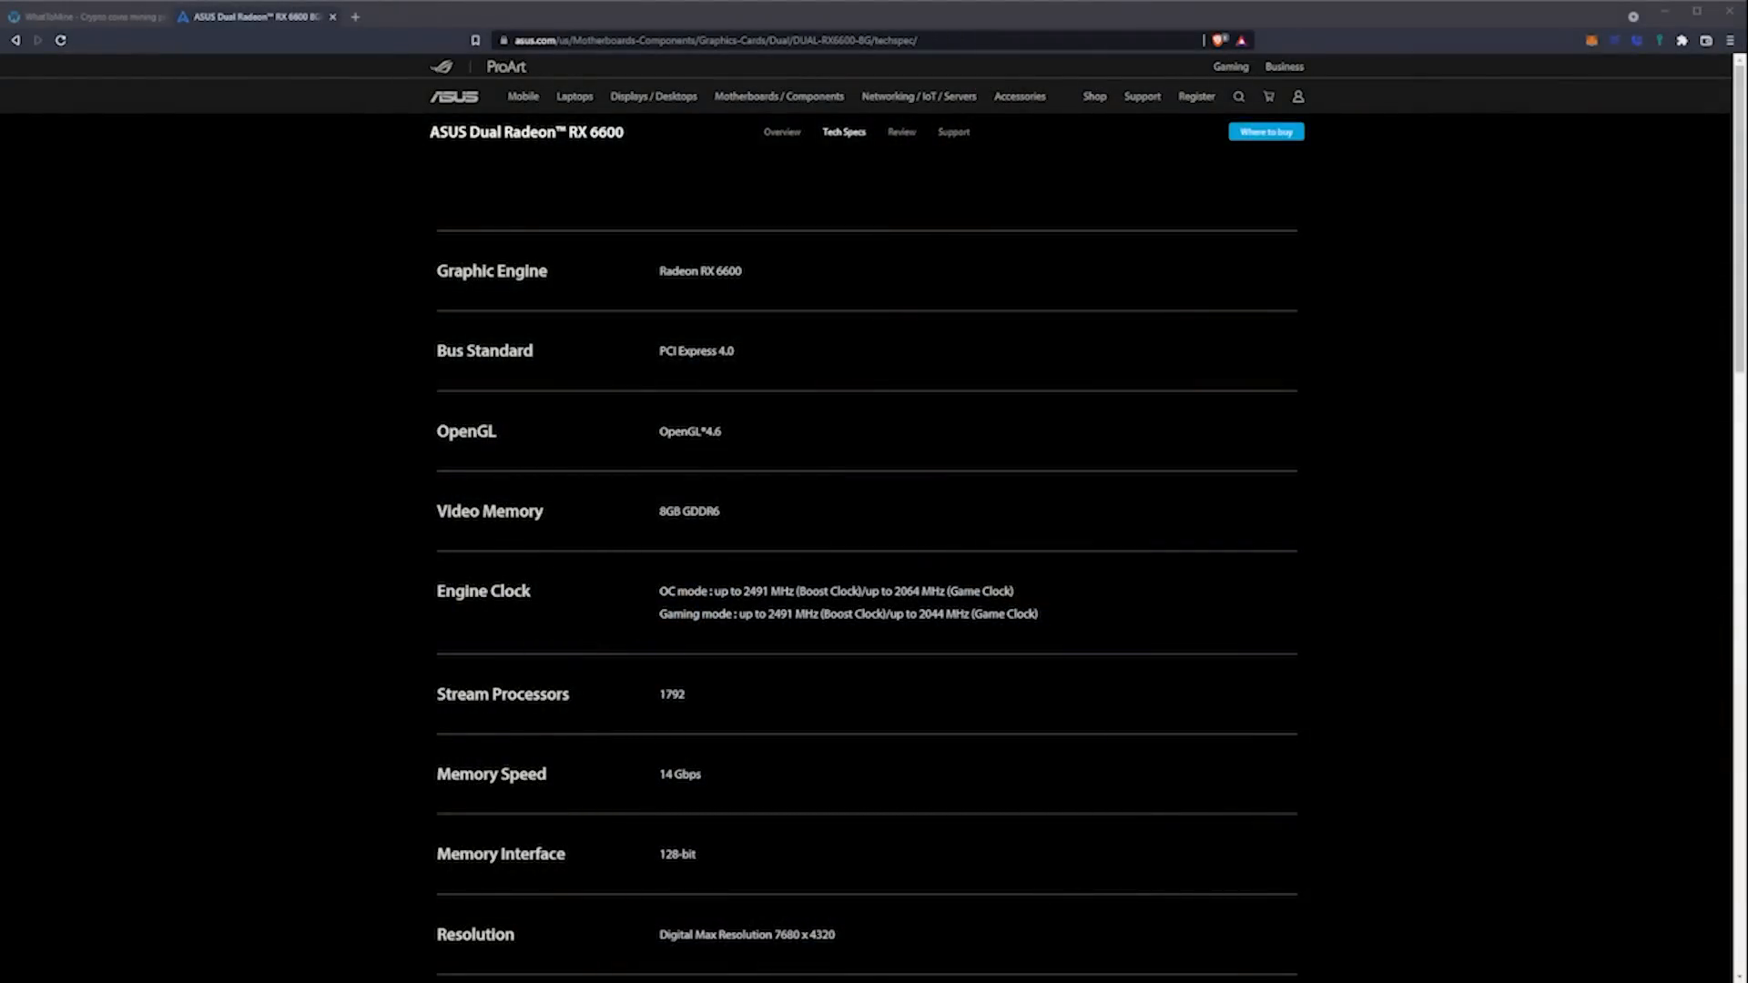
pyautogui.scroll(-3)
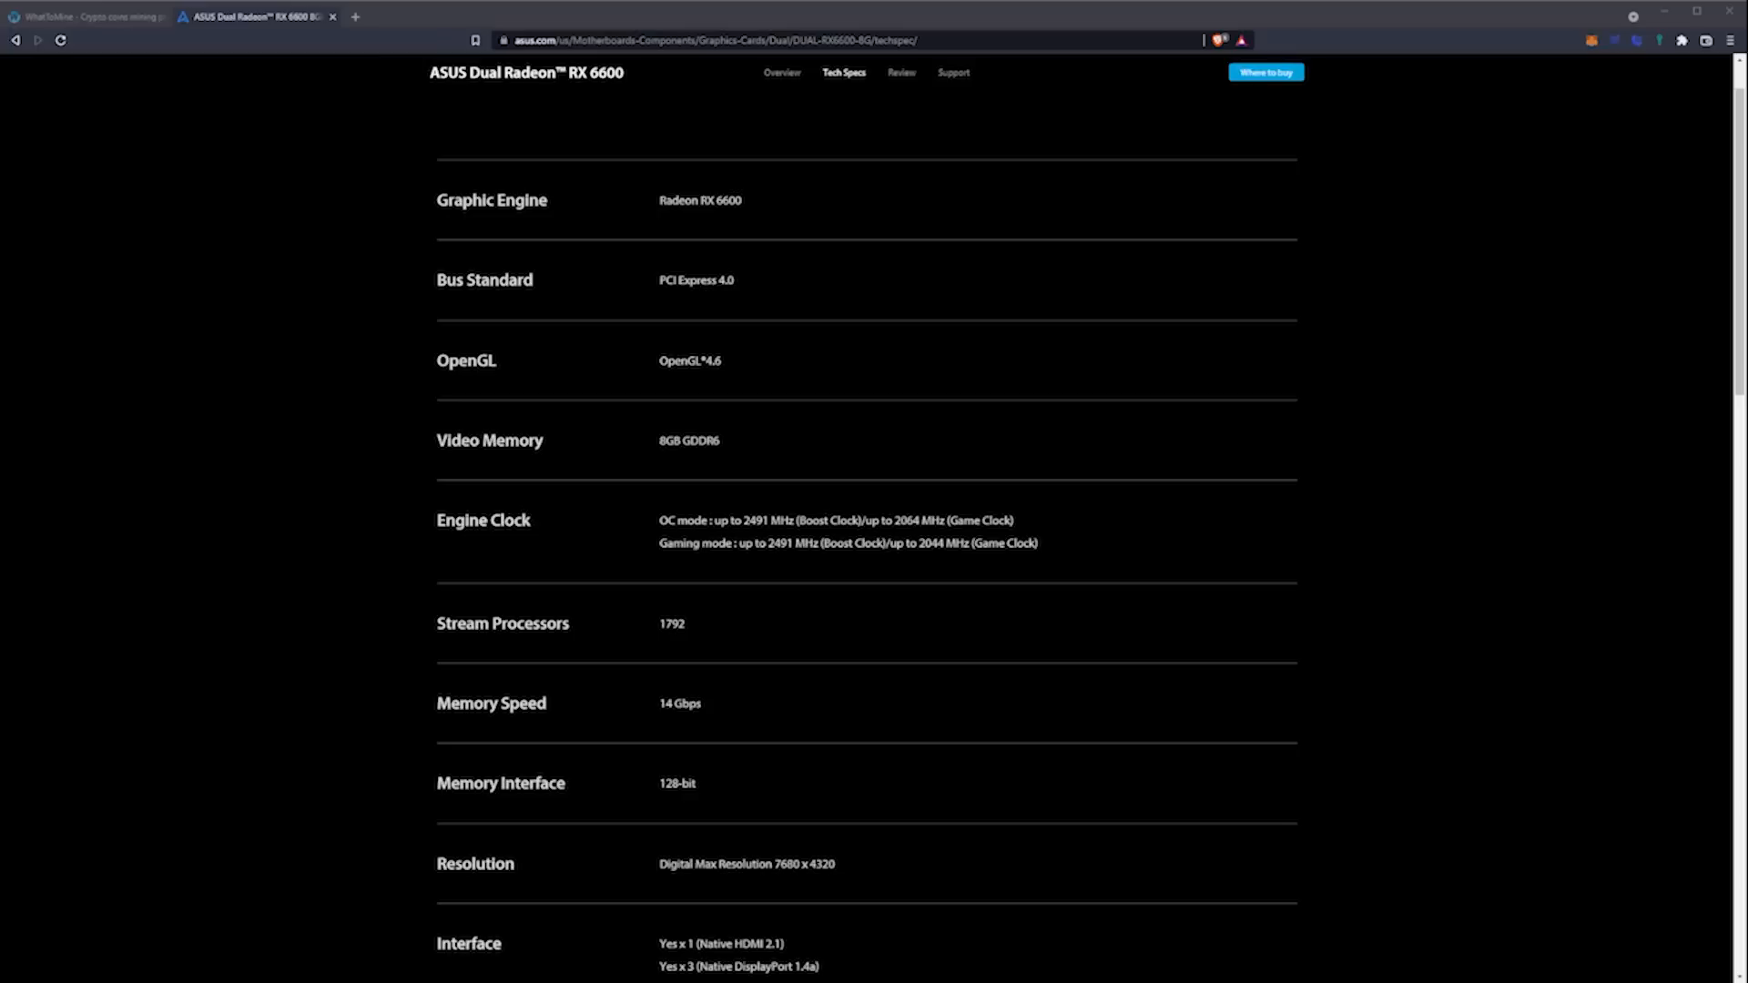
pyautogui.scroll(-3)
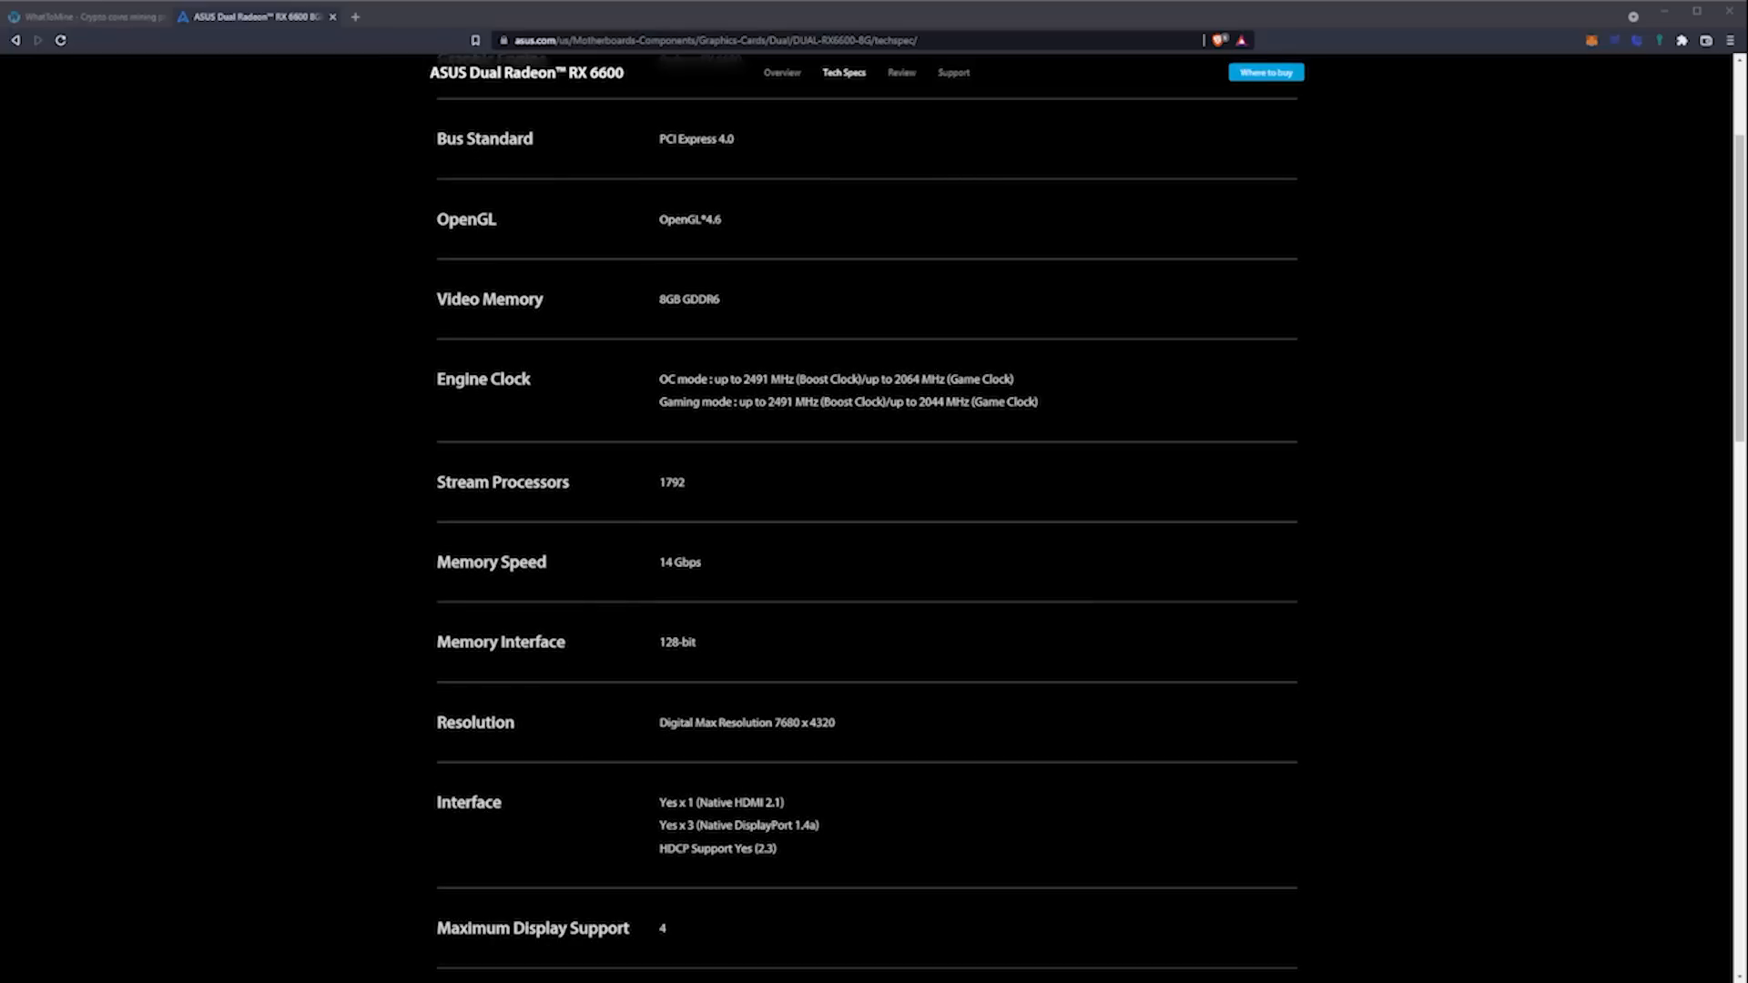
pyautogui.scroll(-3)
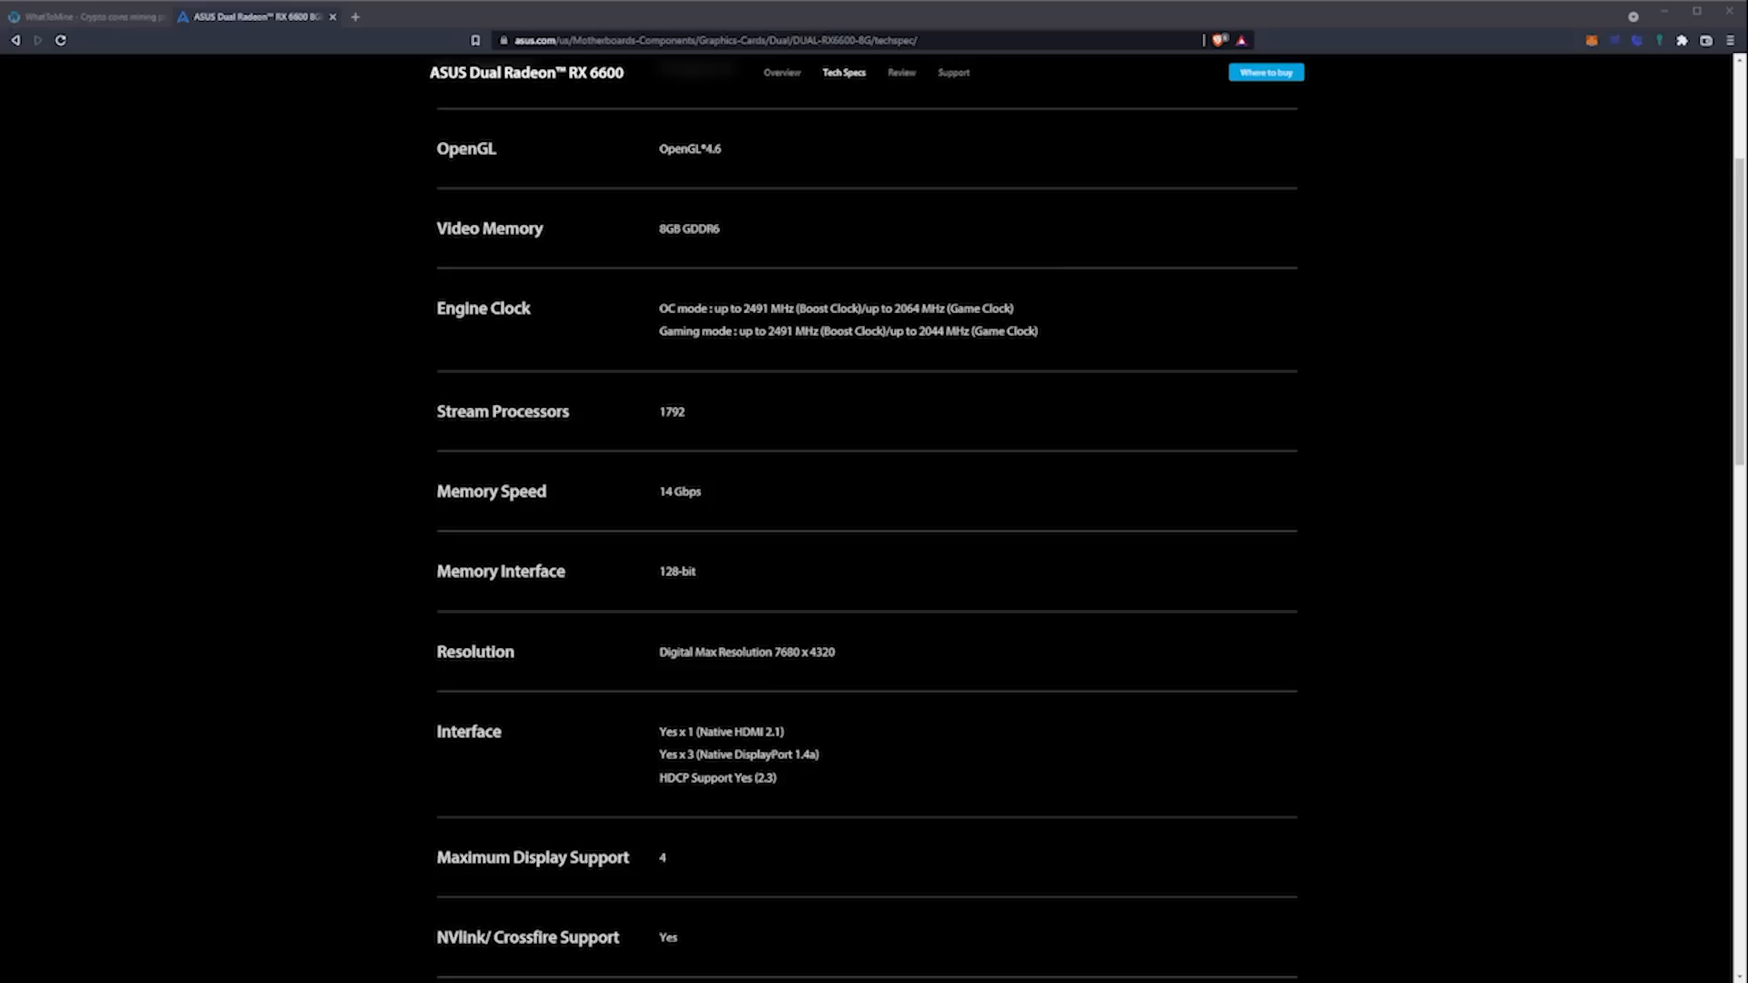
pyautogui.scroll(-3)
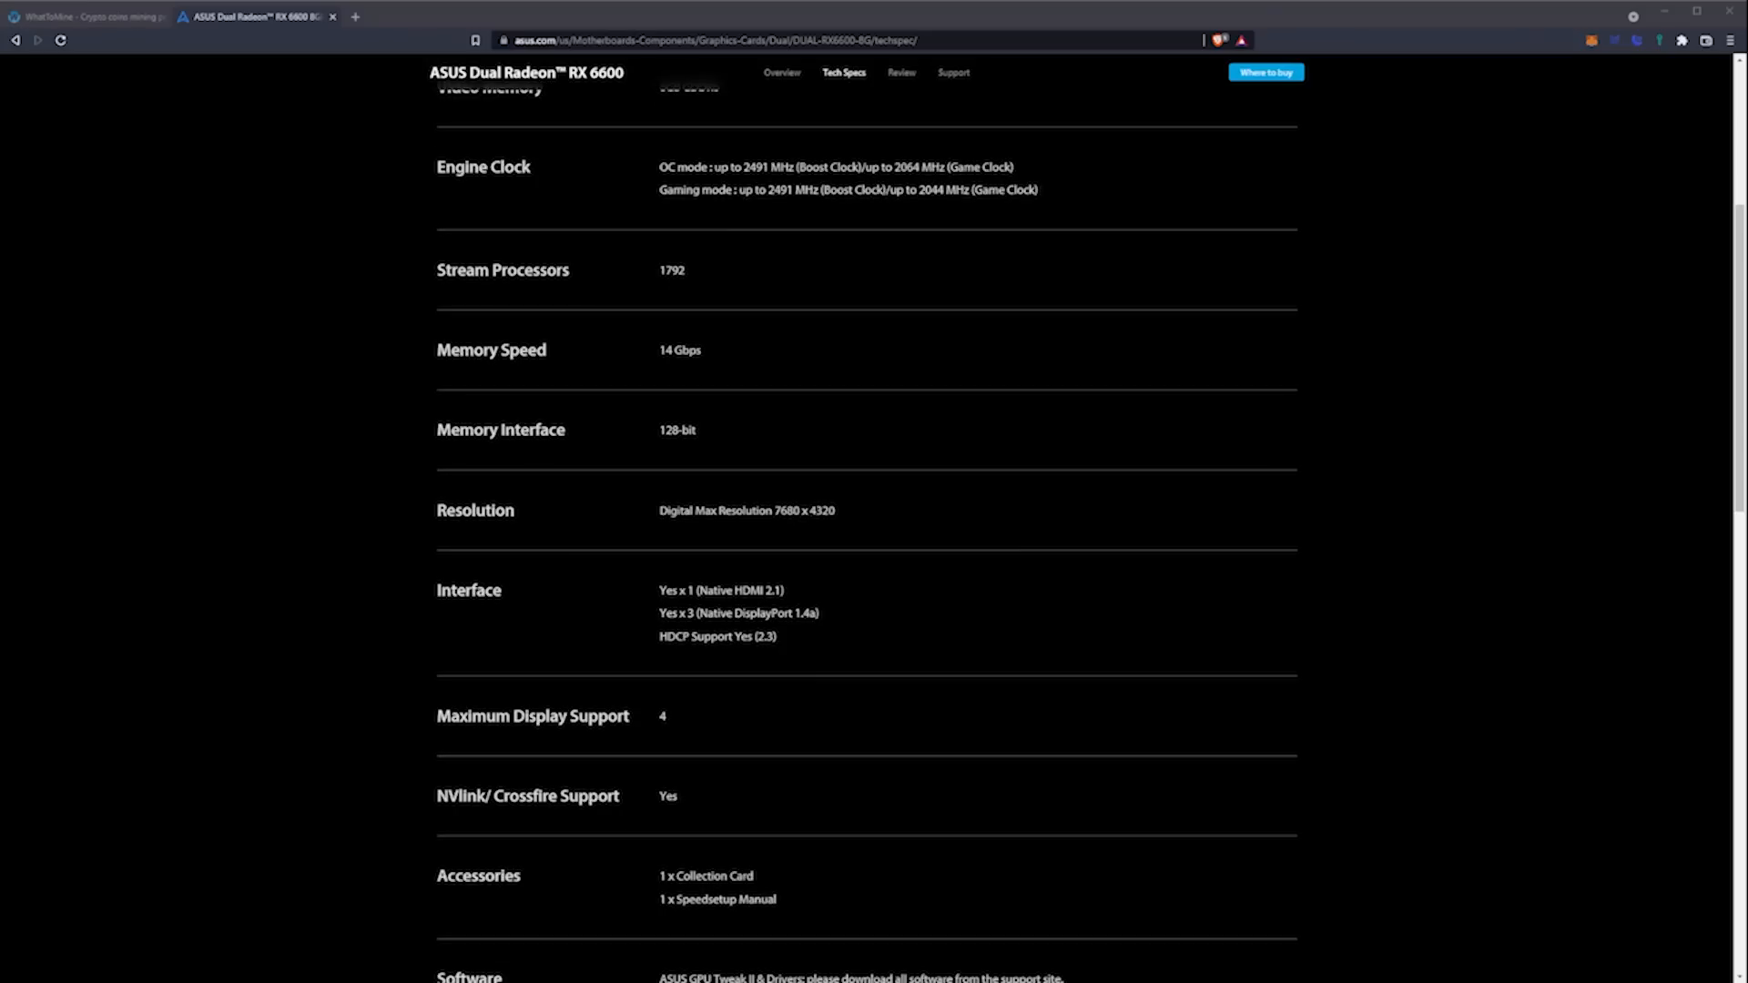
pyautogui.scroll(-3)
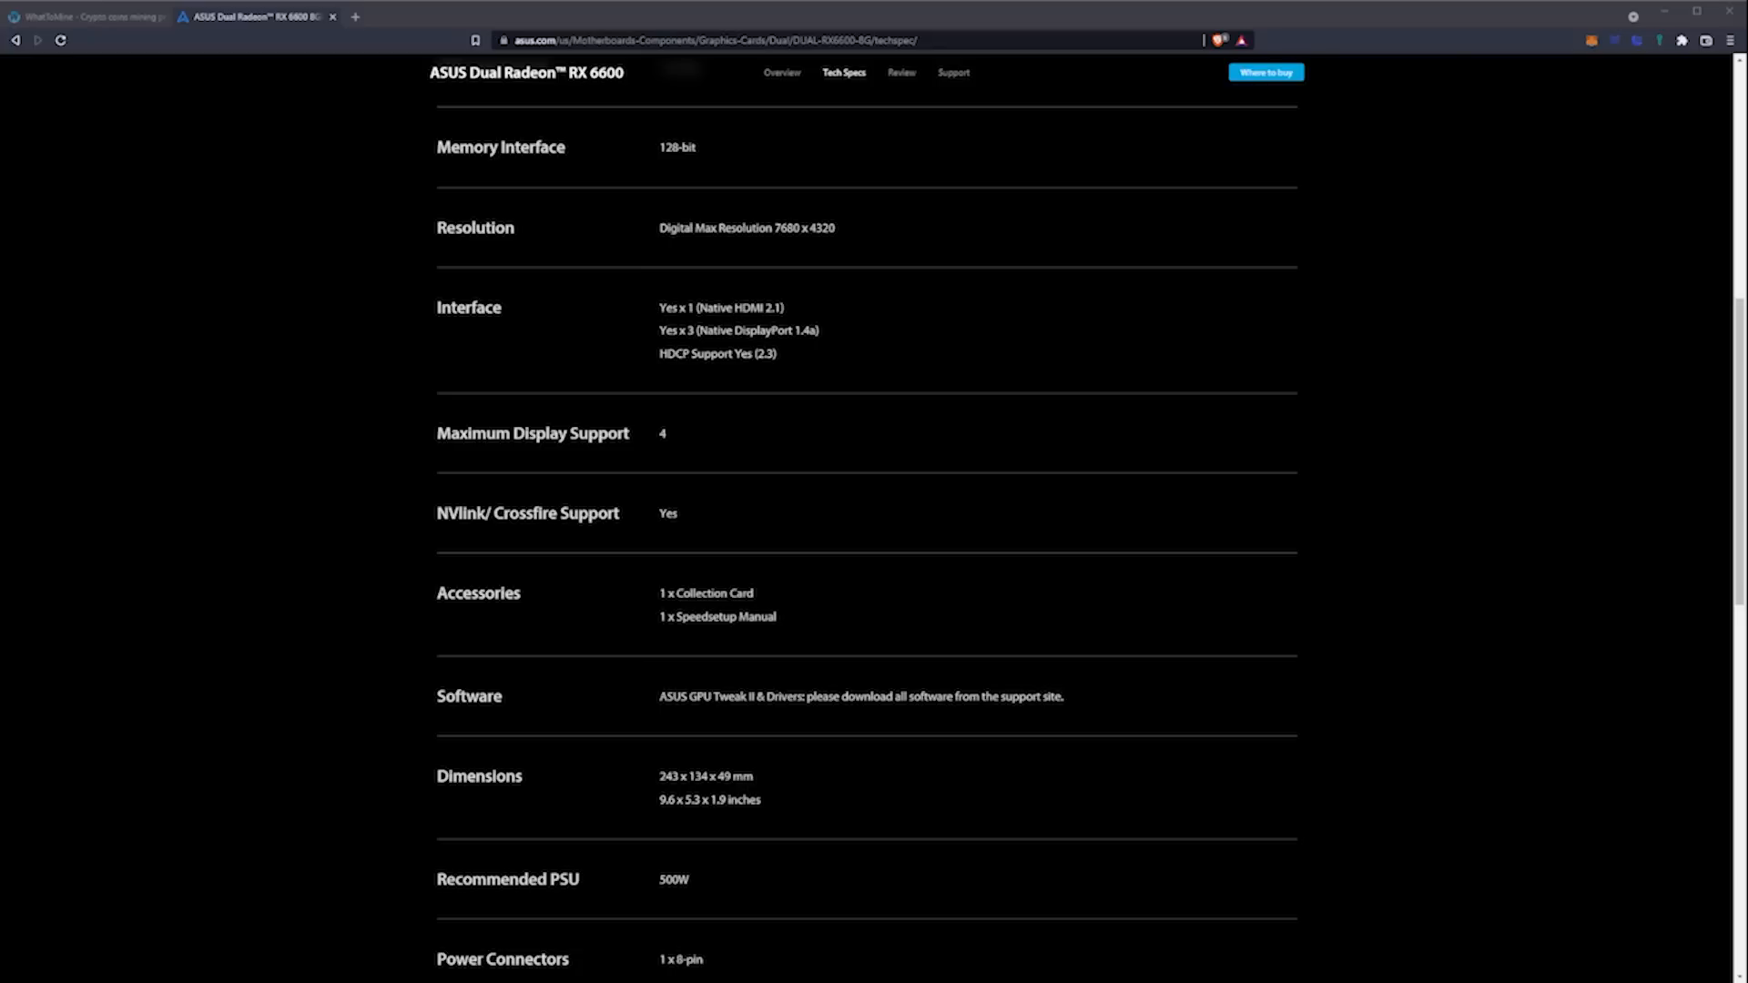
pyautogui.scroll(-3)
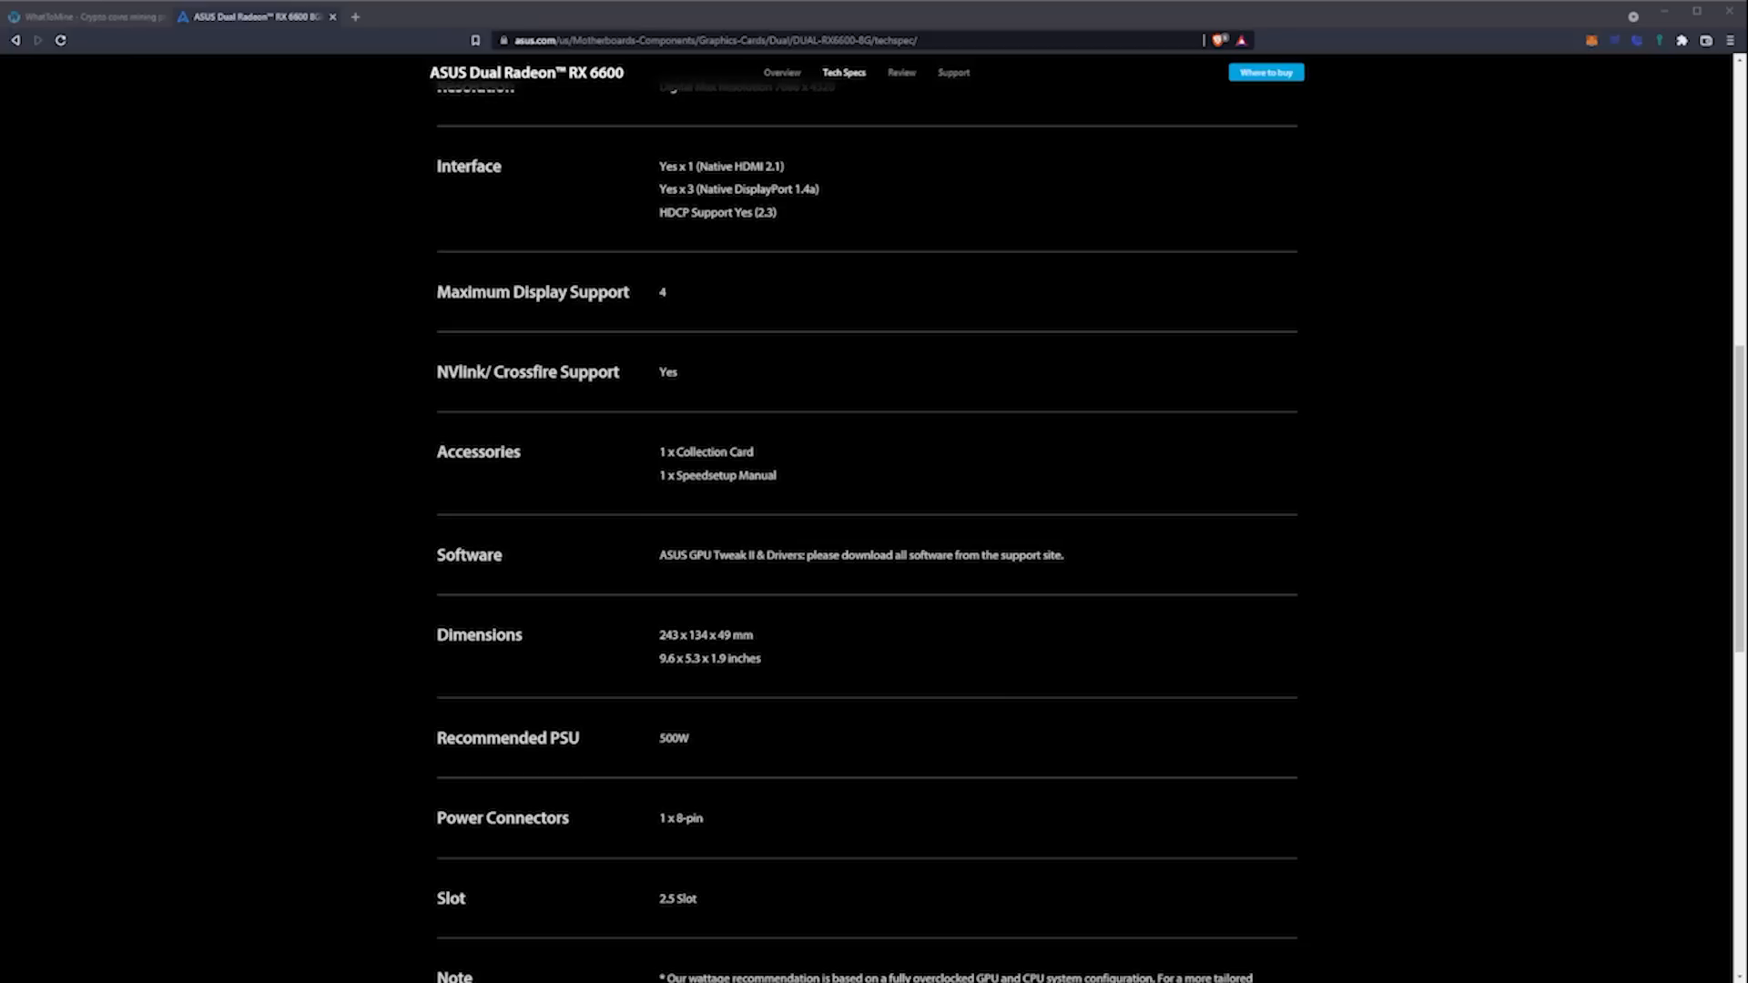
pyautogui.scroll(-3)
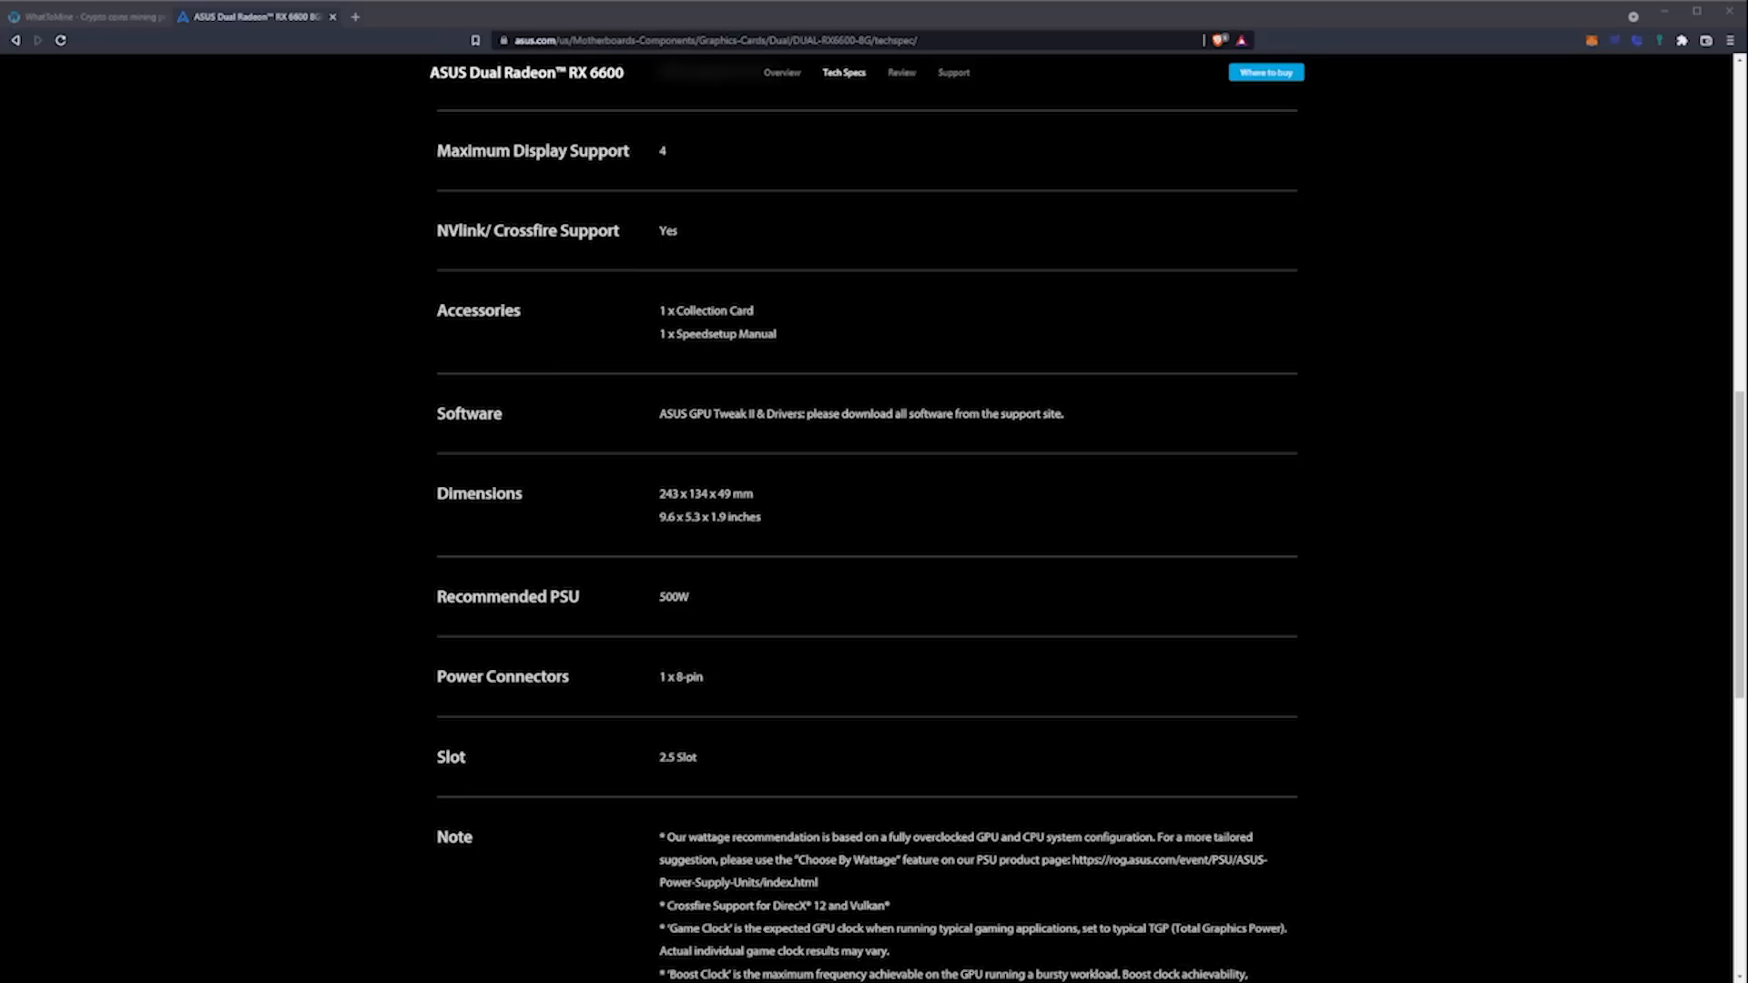
pyautogui.scroll(-3)
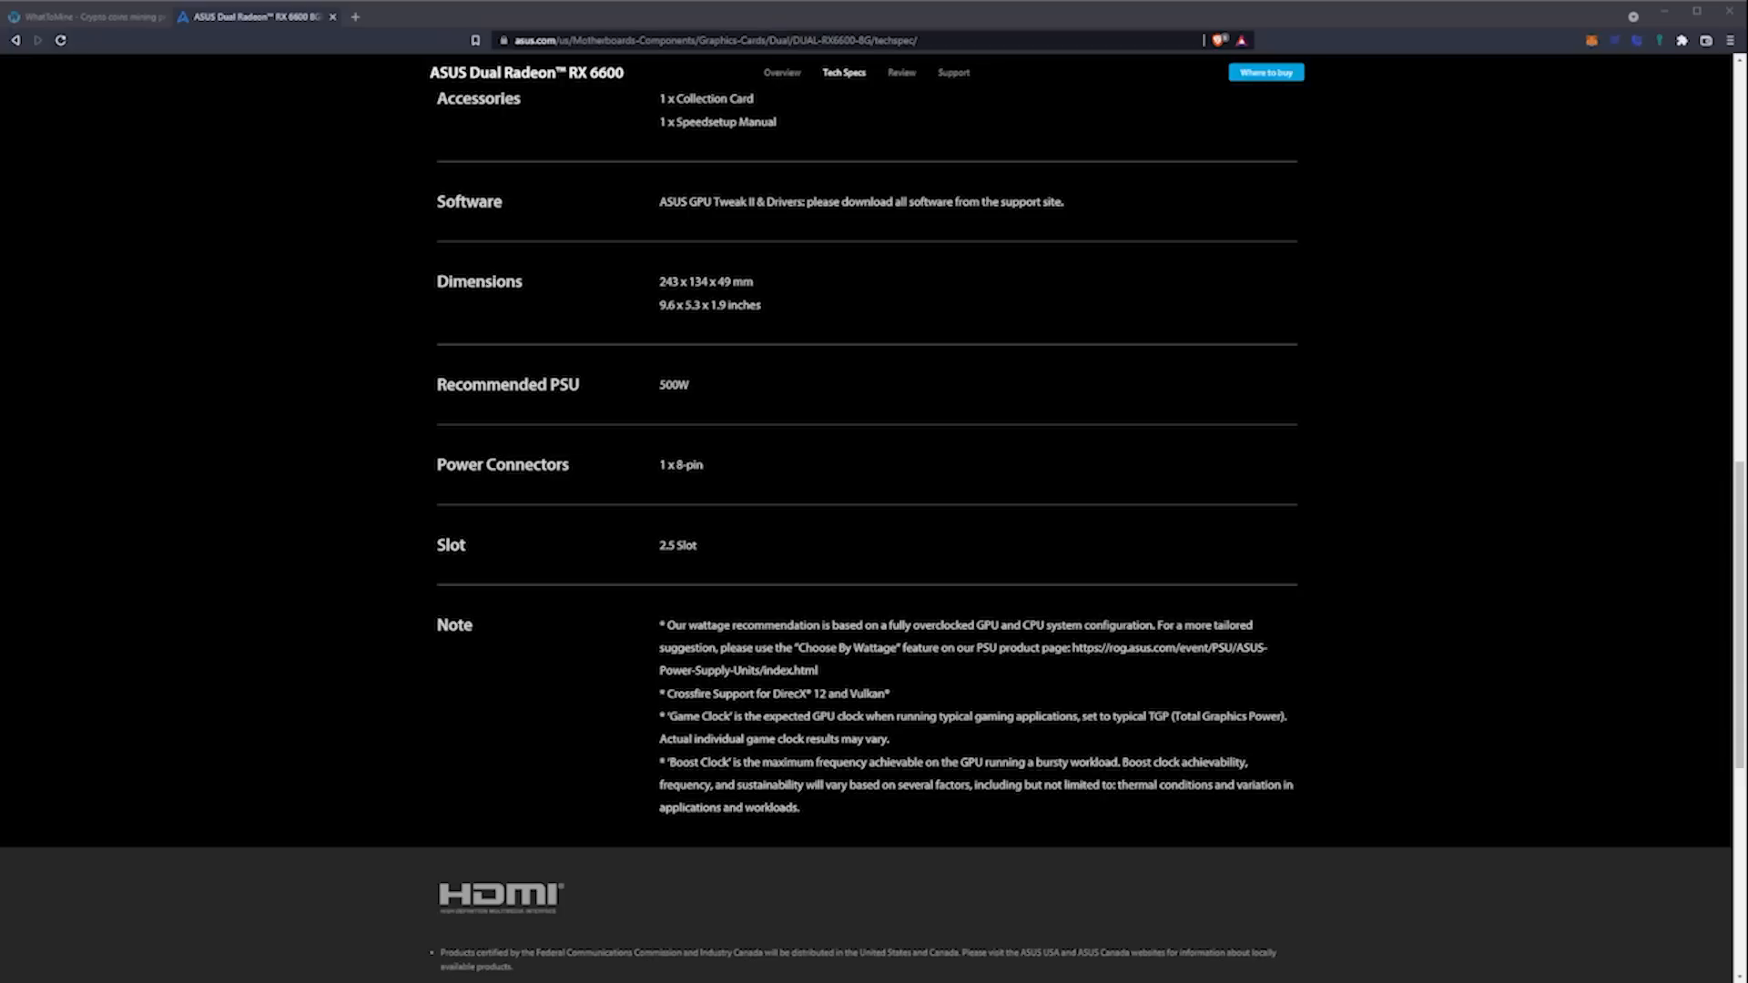